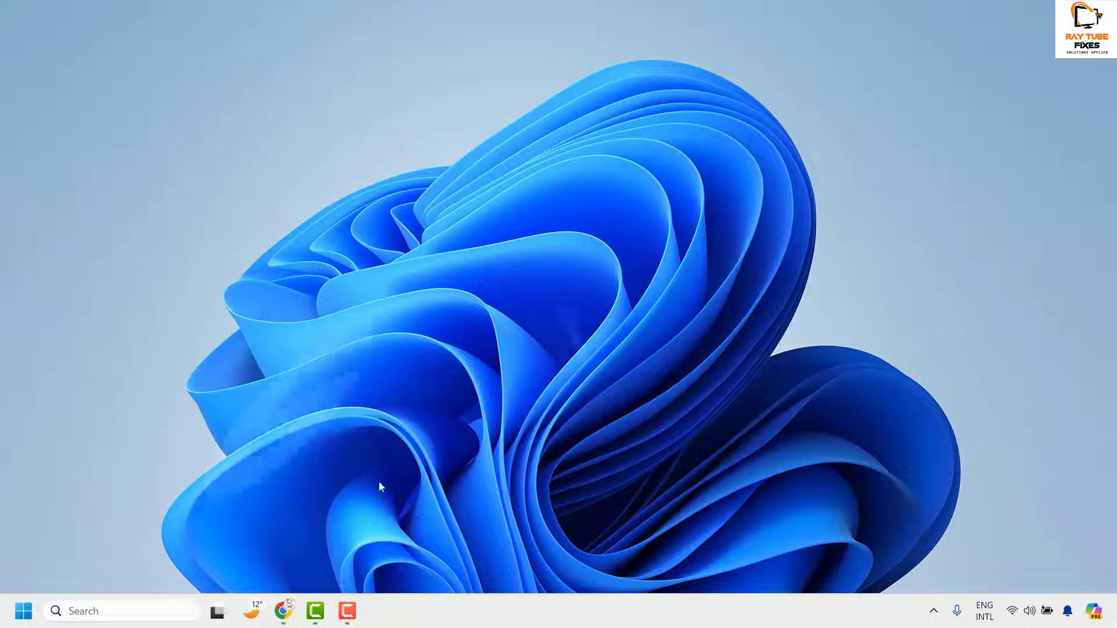
Bring up the Widgets board showing weather, photos, IPL widgets and the news feed.
{"action": "left_click", "coordinate": [251, 610]}
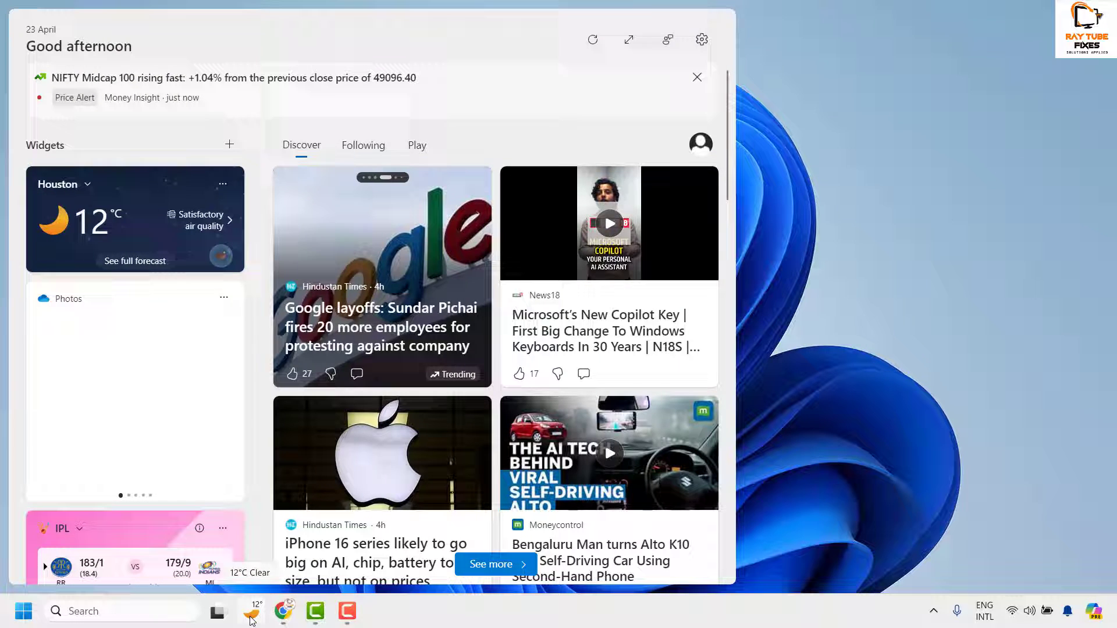
{"action": "mouse_move", "coordinate": [393, 329]}
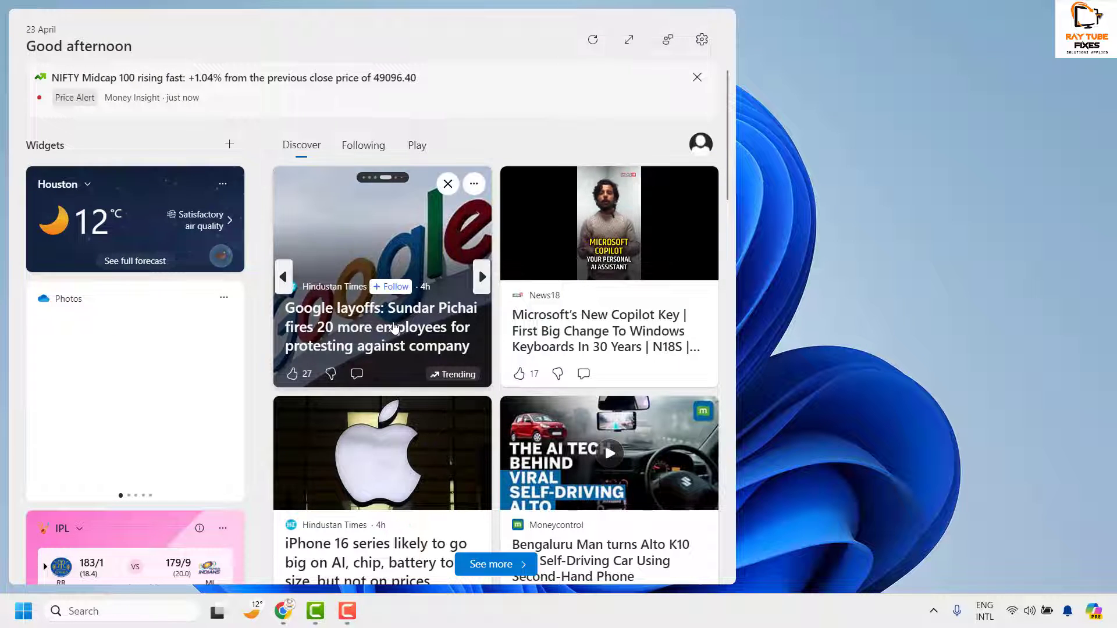
{"action": "mouse_move", "coordinate": [370, 240]}
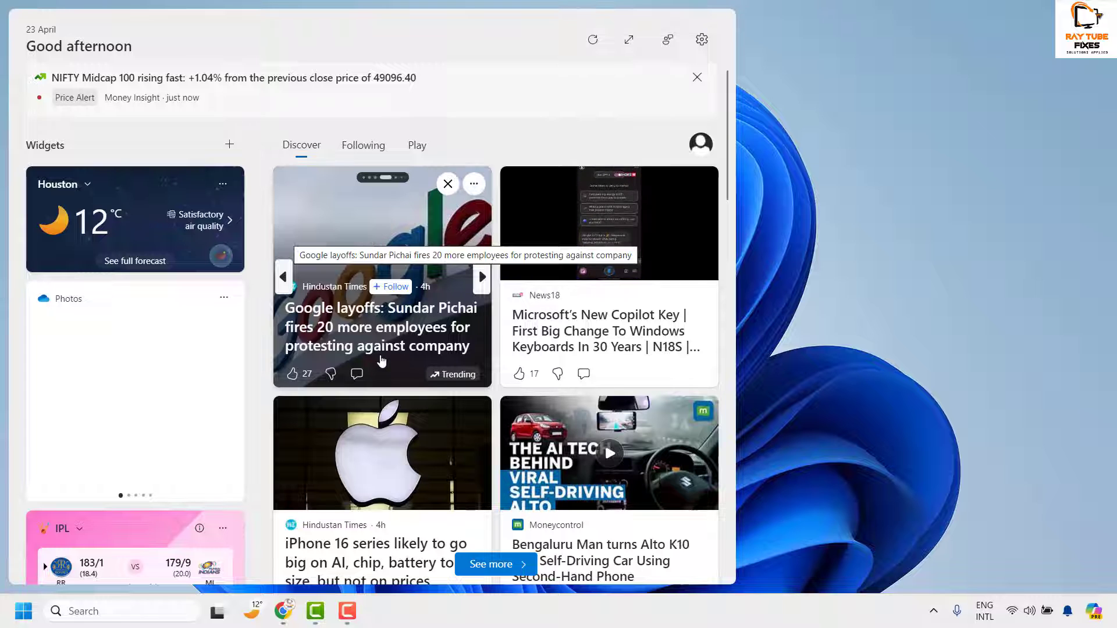
{"action": "mouse_move", "coordinate": [579, 344]}
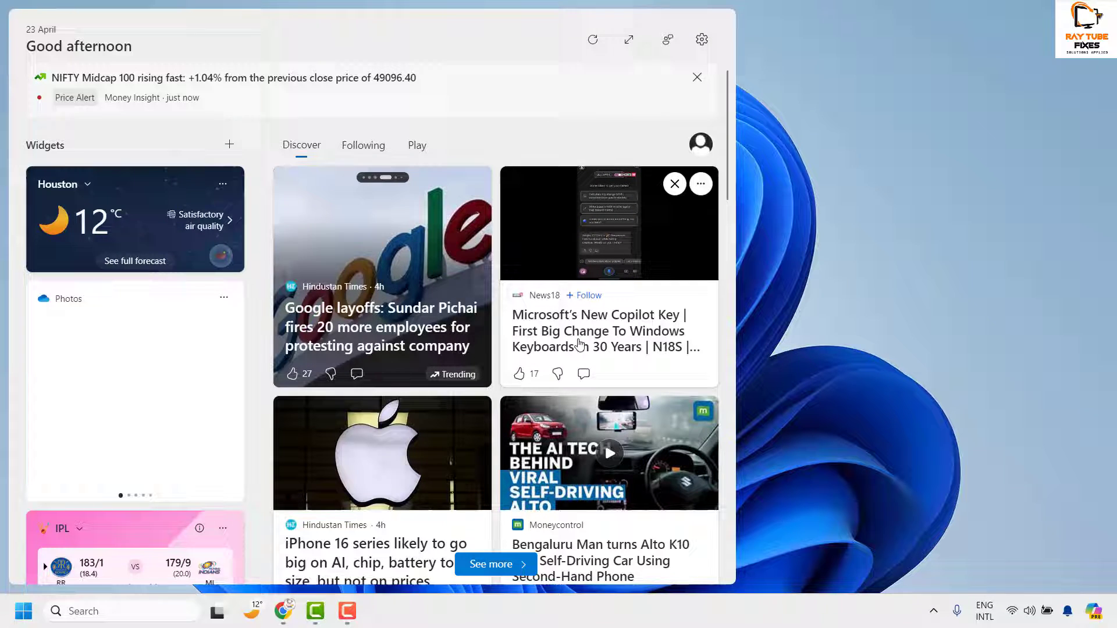
{"action": "mouse_move", "coordinate": [458, 291]}
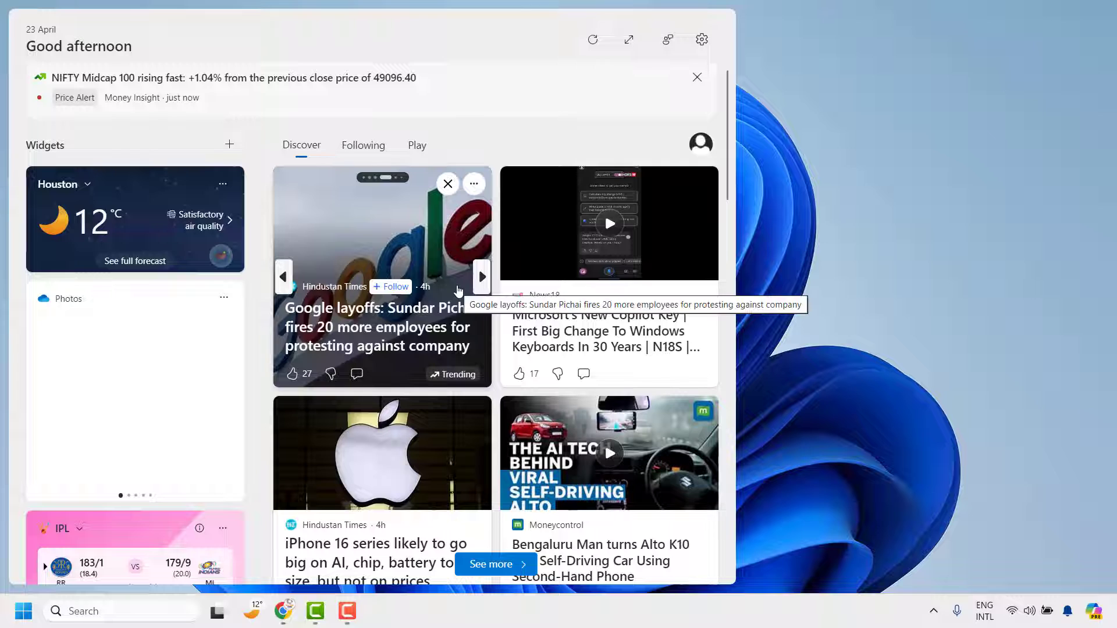
{"action": "mouse_move", "coordinate": [447, 285]}
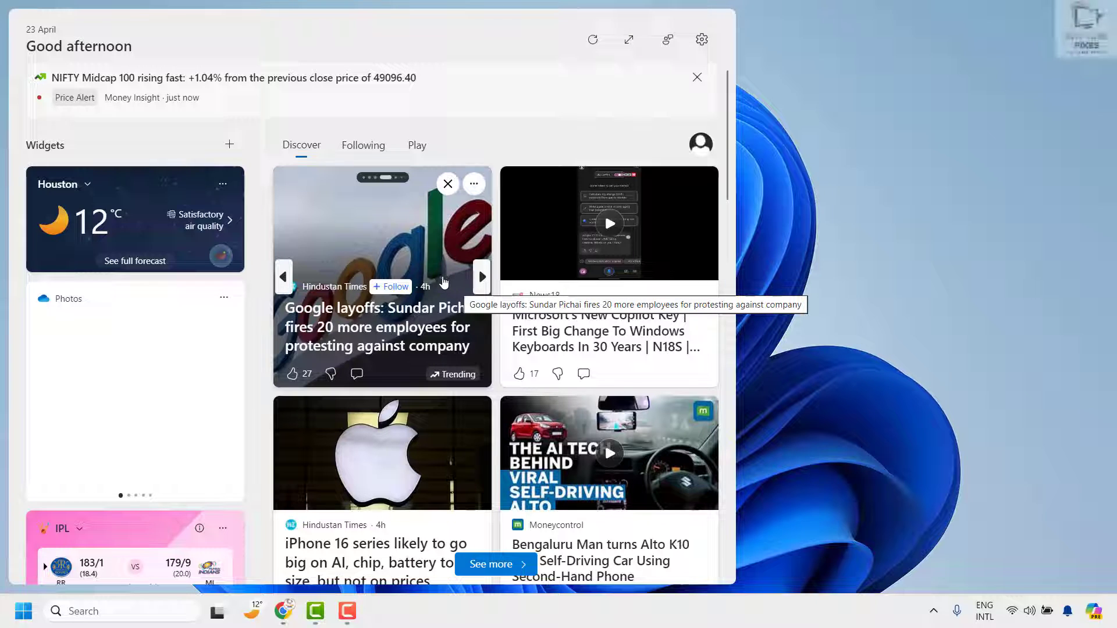
{"action": "mouse_move", "coordinate": [778, 377]}
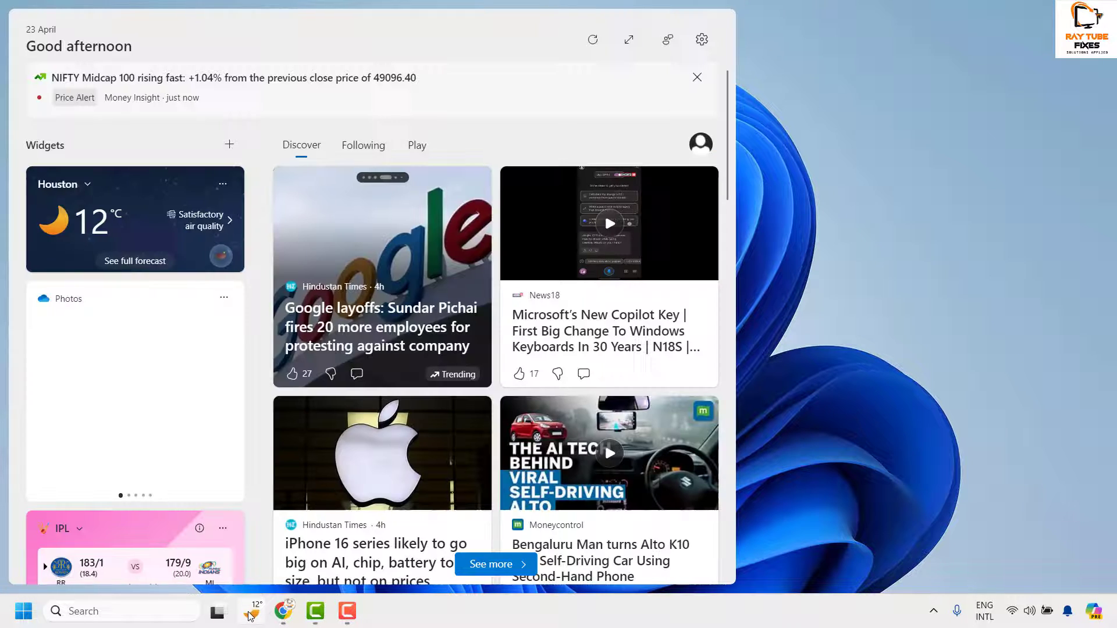
{"action": "mouse_move", "coordinate": [700, 40]}
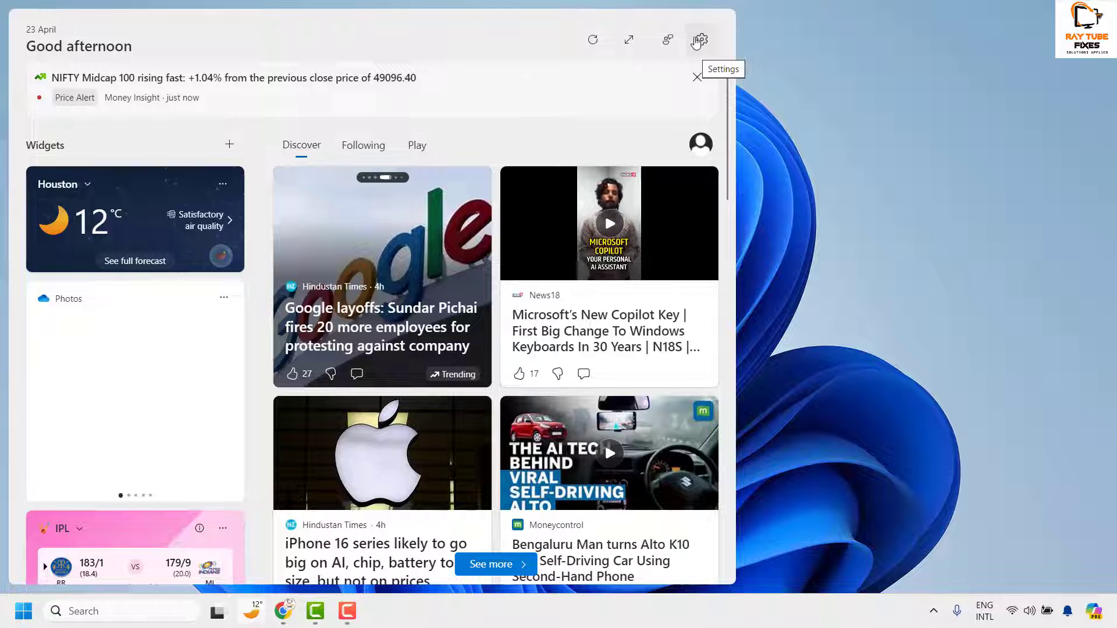
Reach the Show or hide feeds page in Widgets settings, where My Feed is on.
{"action": "left_click", "coordinate": [699, 39]}
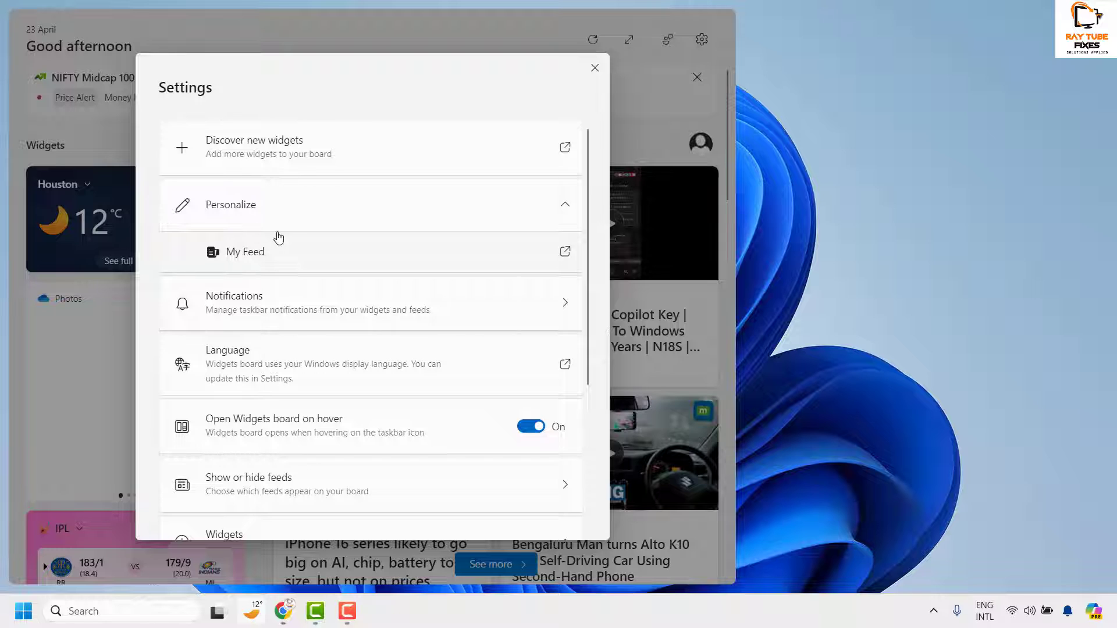
{"action": "scroll", "scroll_direction": "down", "scroll_amount": 3}
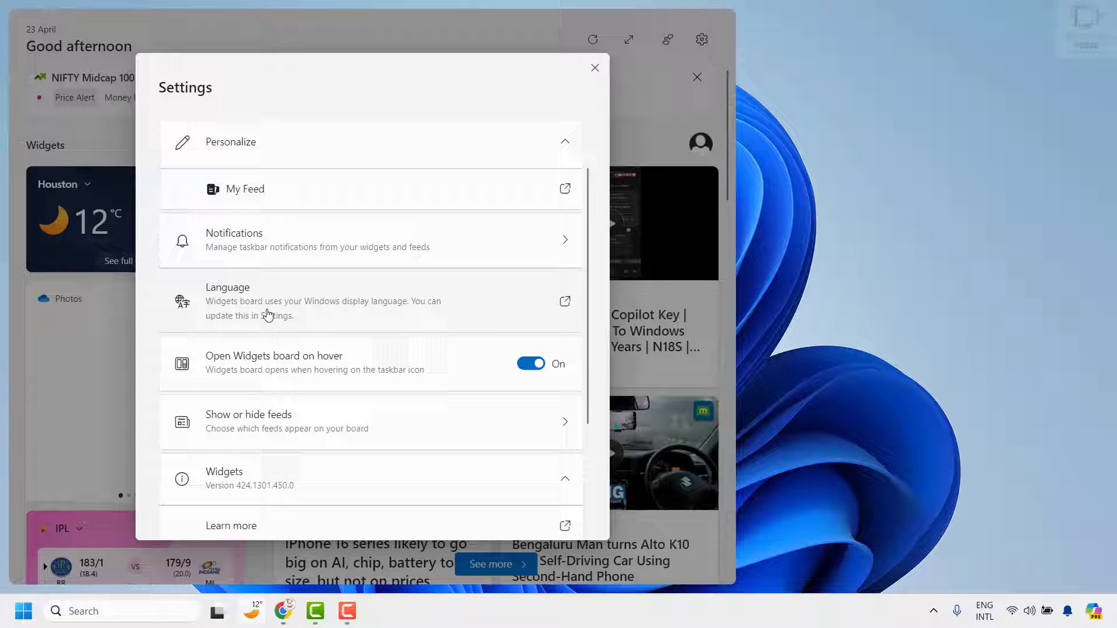
{"action": "scroll", "scroll_direction": "down", "scroll_amount": 3}
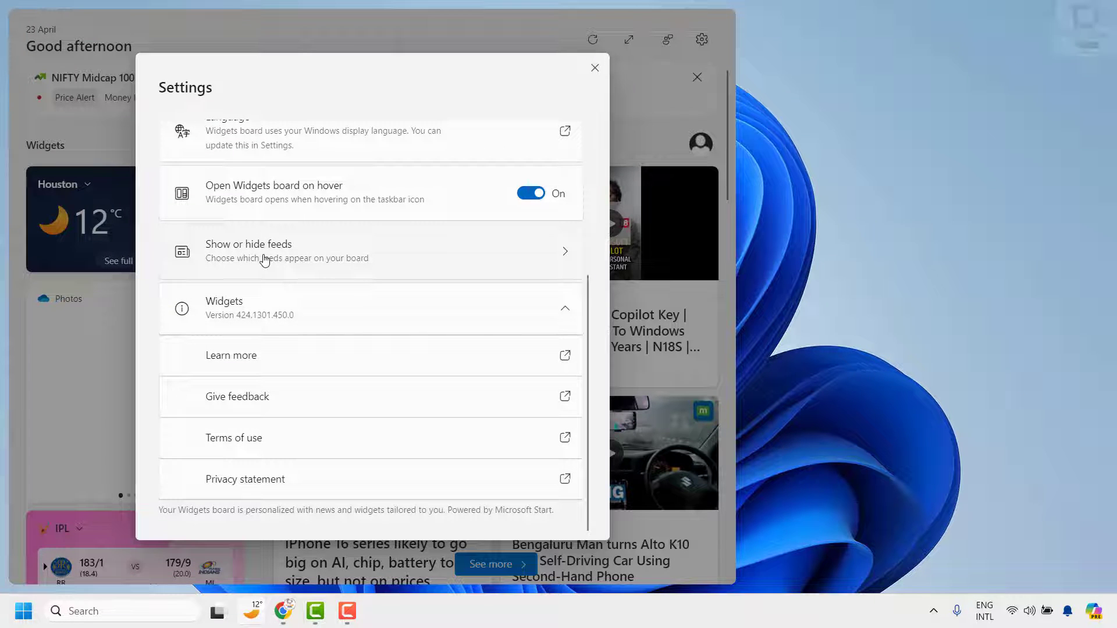
{"action": "left_click", "coordinate": [288, 251]}
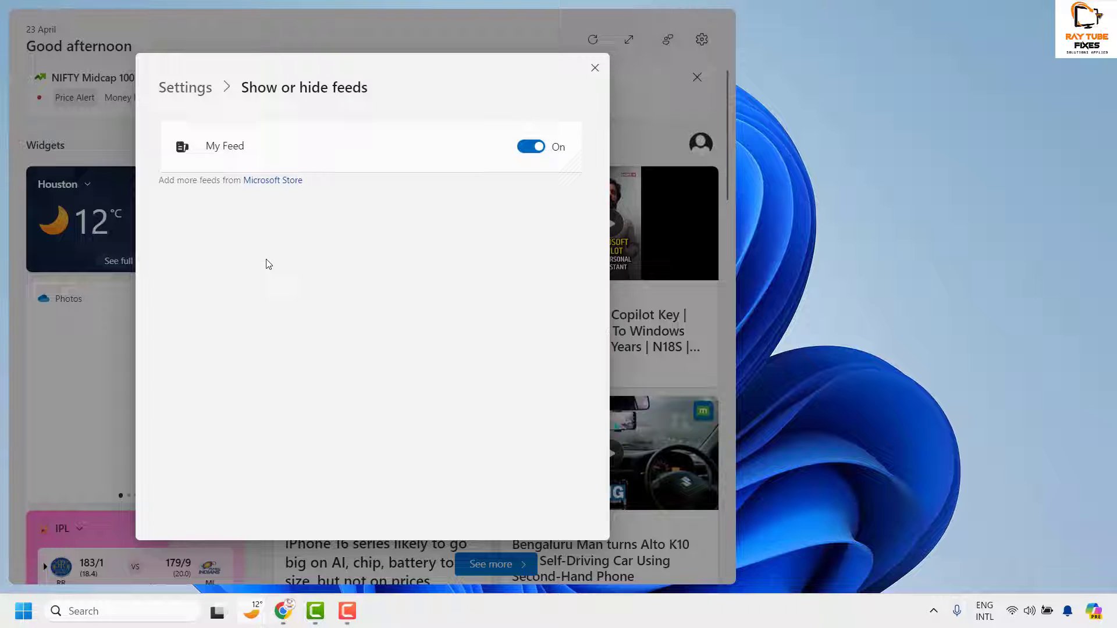
{"action": "mouse_move", "coordinate": [415, 208]}
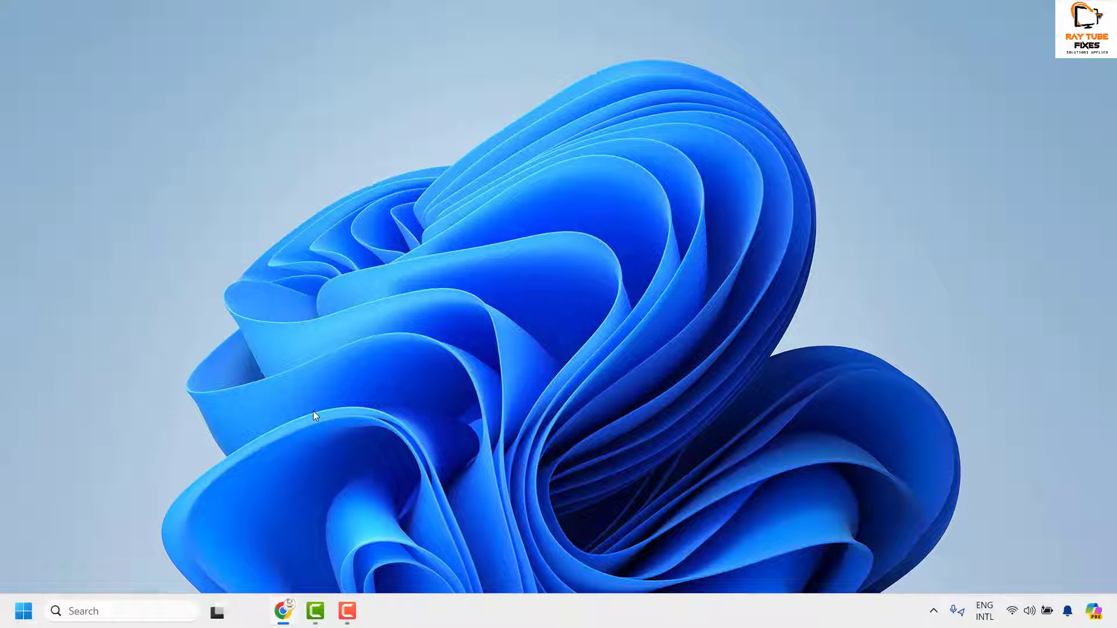
{"action": "left_click", "coordinate": [253, 611]}
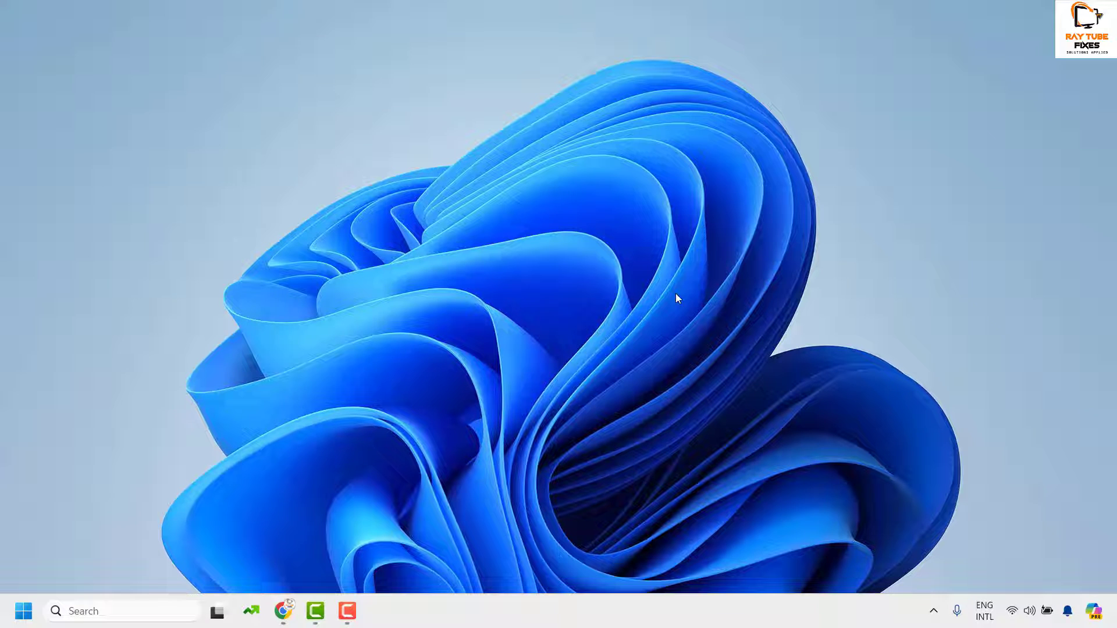
{"action": "mouse_move", "coordinate": [639, 282]}
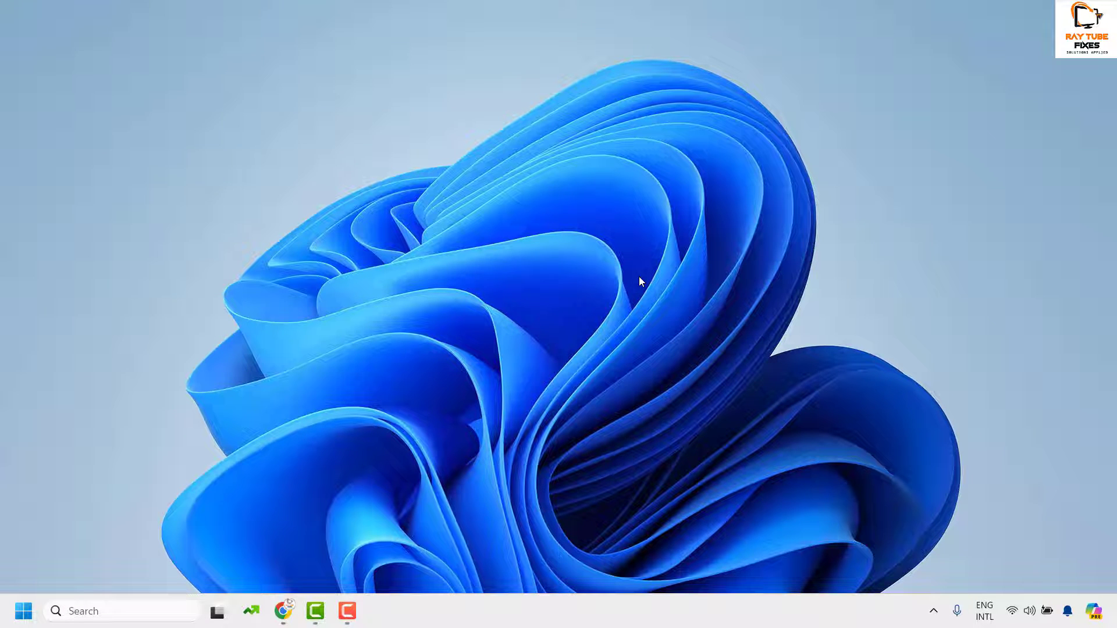